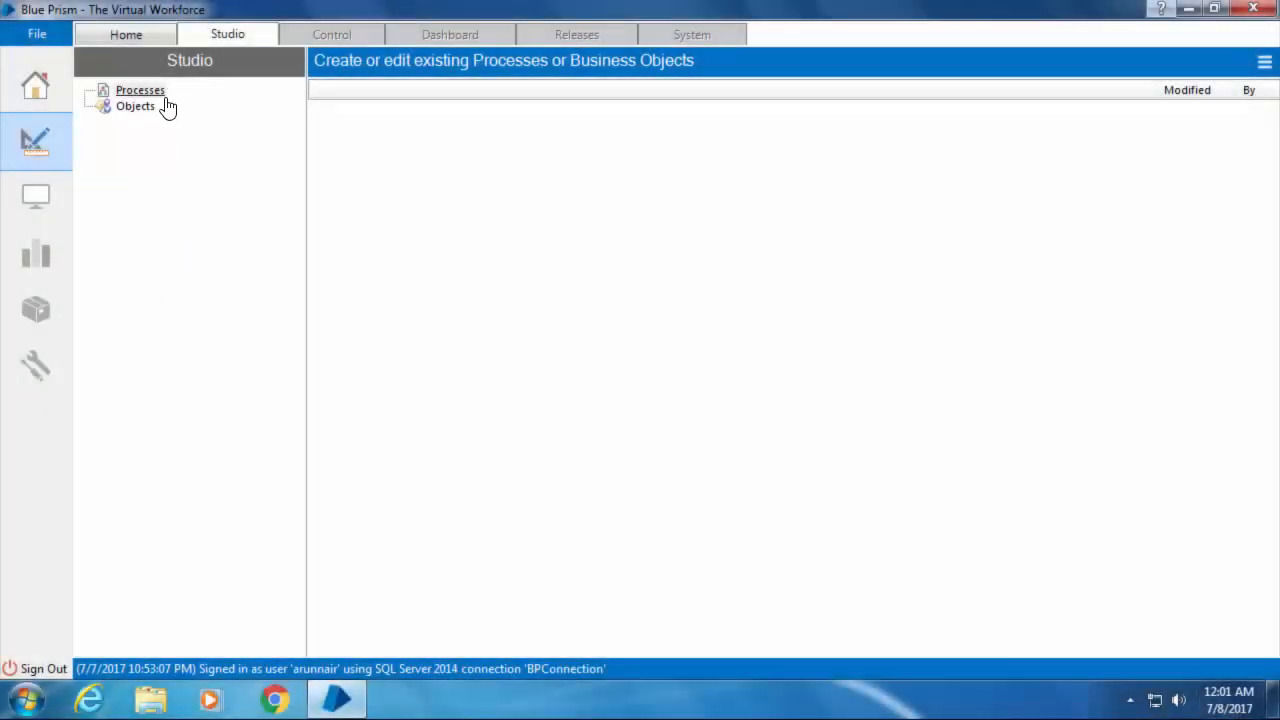
Create a process named 'My first process' with the description 'Test description'.
{"action": "left_click", "coordinate": [135, 106]}
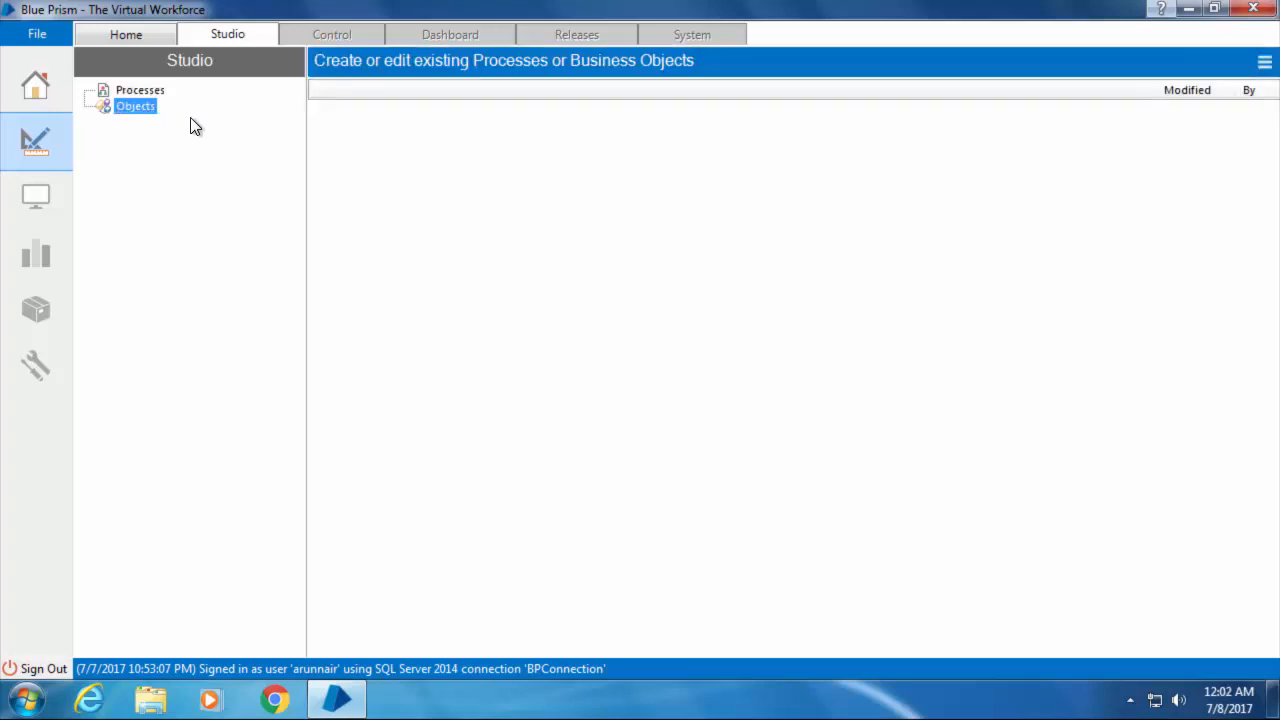
{"action": "mouse_move", "coordinate": [361, 227]}
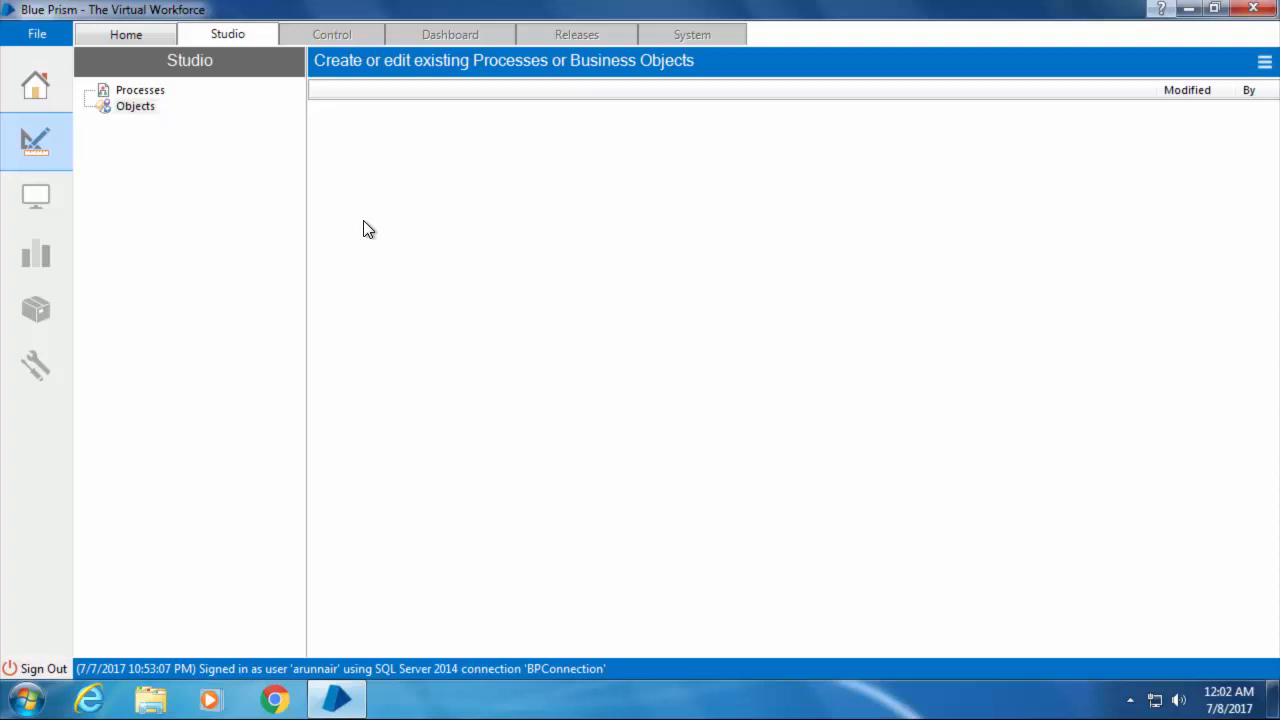
{"action": "mouse_move", "coordinate": [341, 203]}
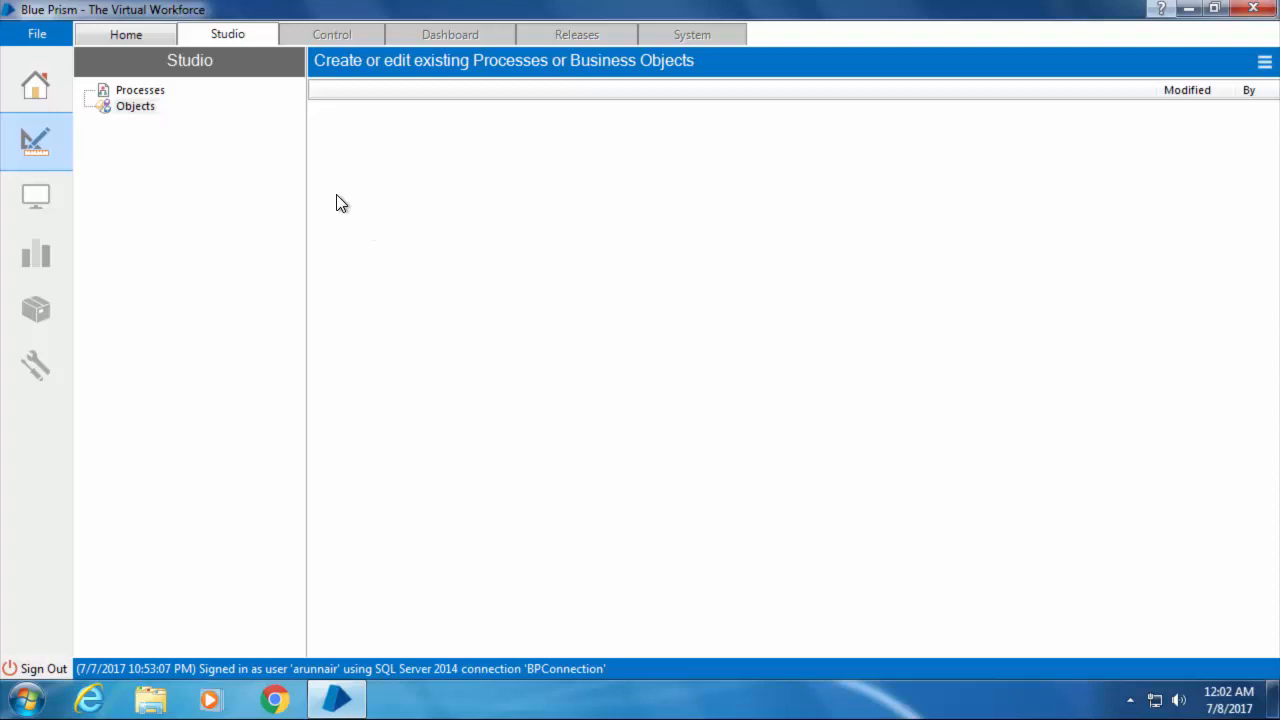
{"action": "mouse_move", "coordinate": [280, 138]}
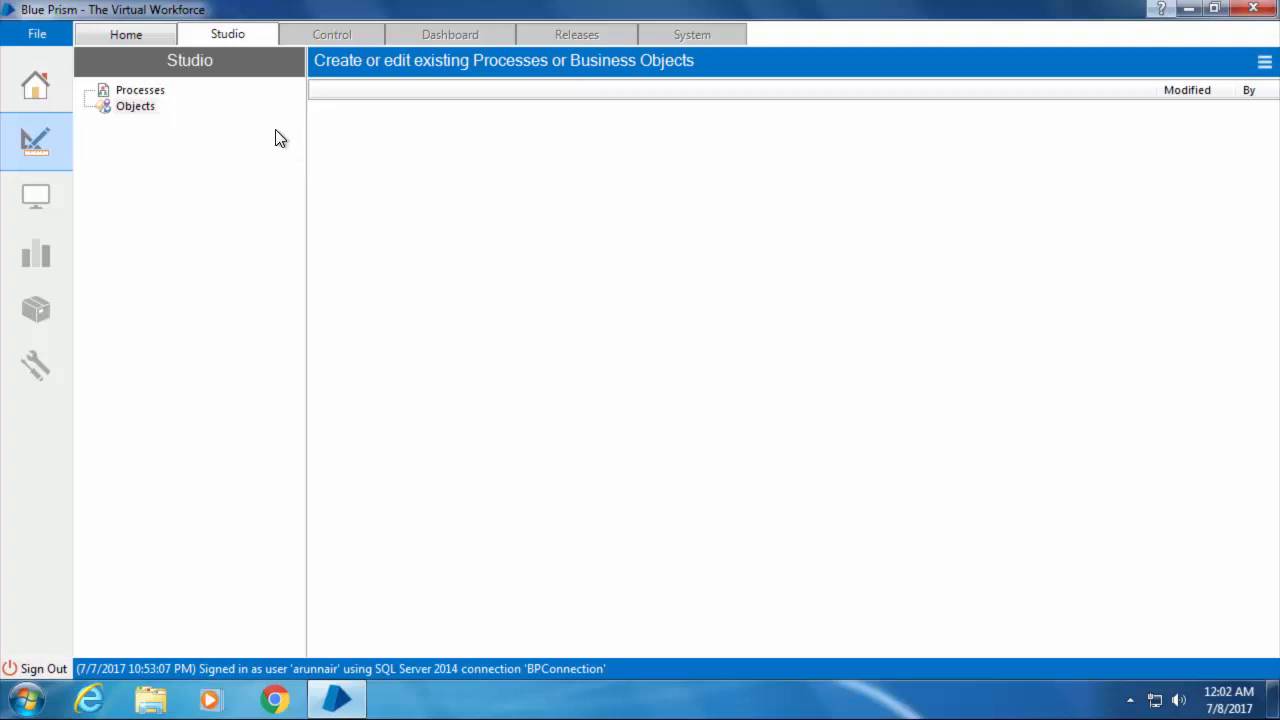
{"action": "mouse_move", "coordinate": [278, 143]}
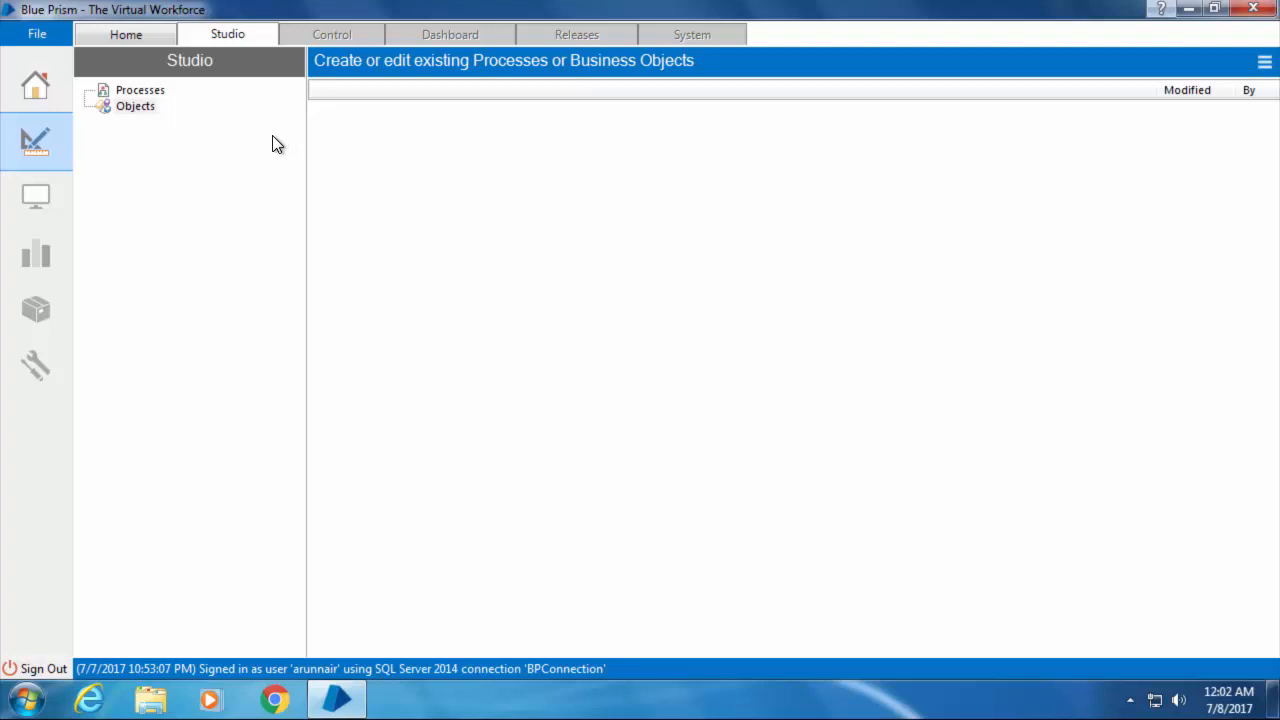
{"action": "mouse_move", "coordinate": [249, 133]}
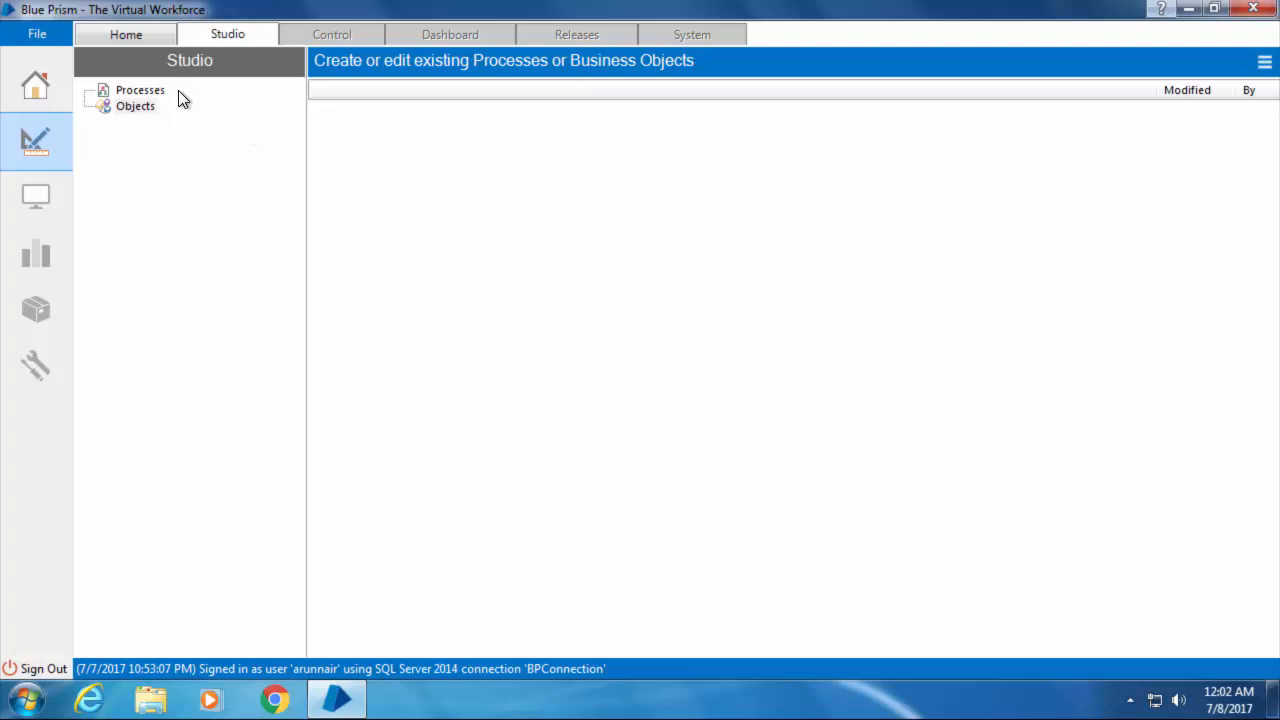
{"action": "mouse_move", "coordinate": [182, 101]}
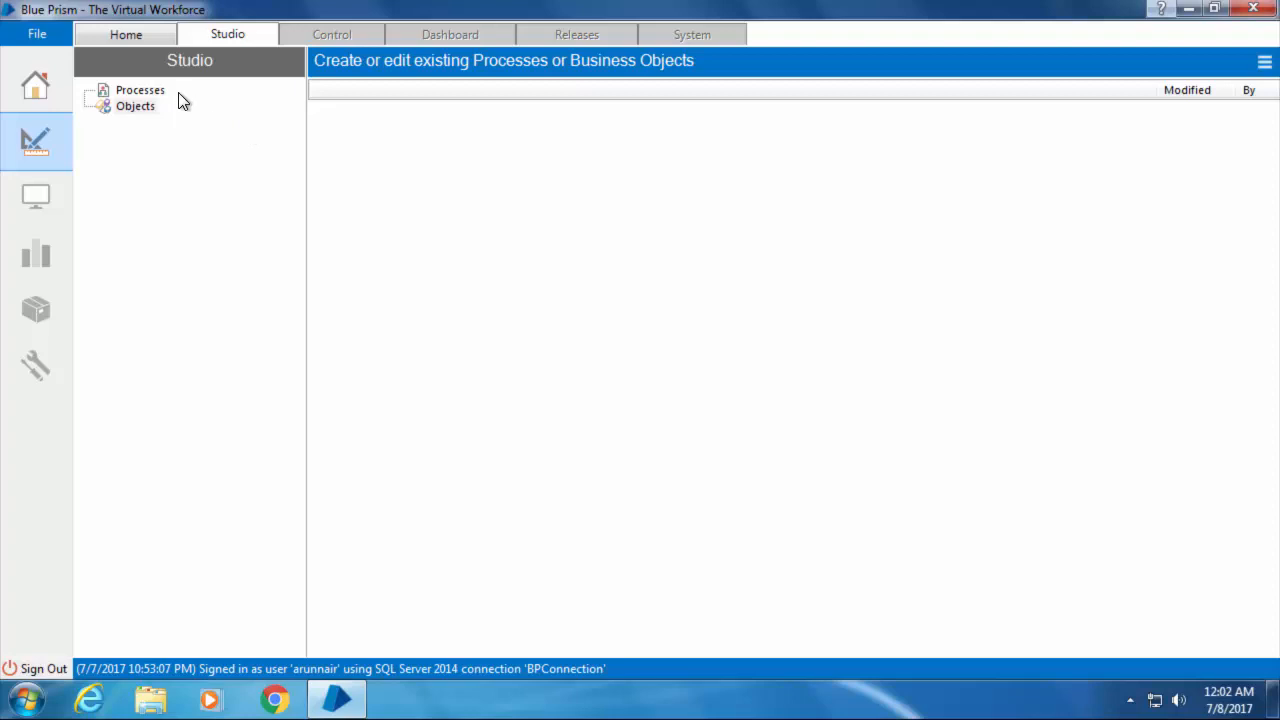
{"action": "right_click", "coordinate": [140, 90]}
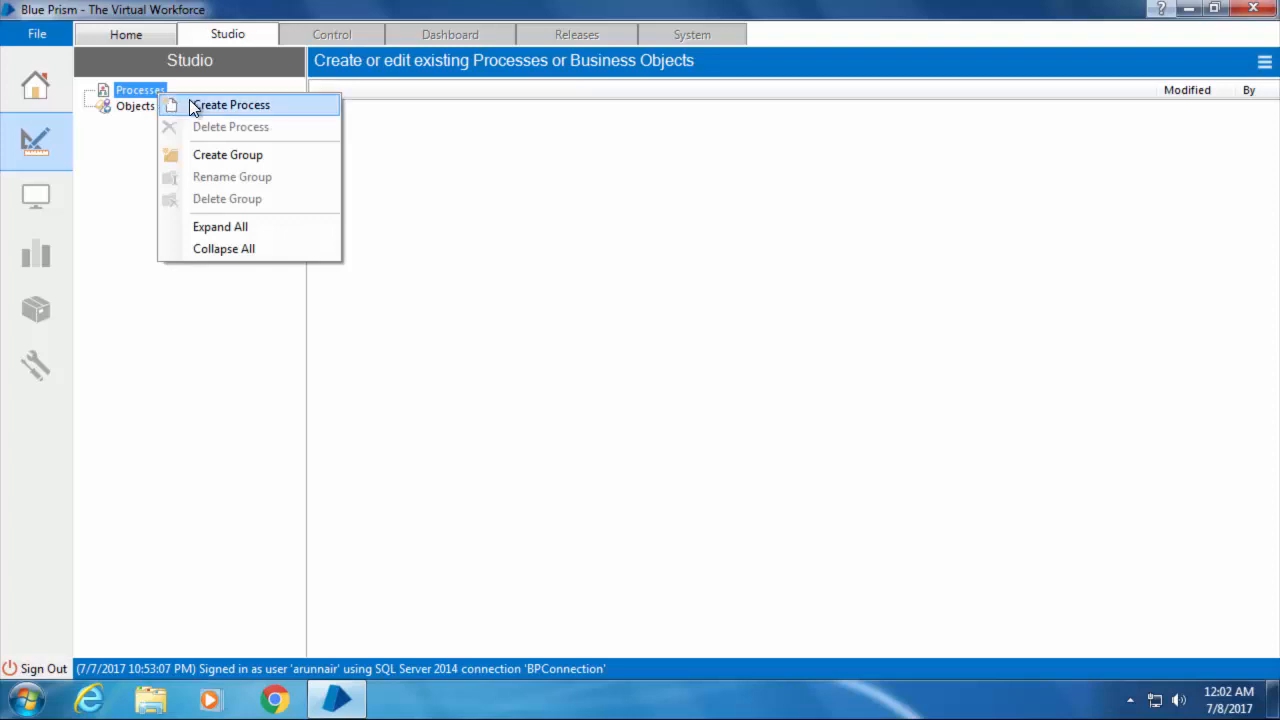
{"action": "left_click", "coordinate": [230, 104]}
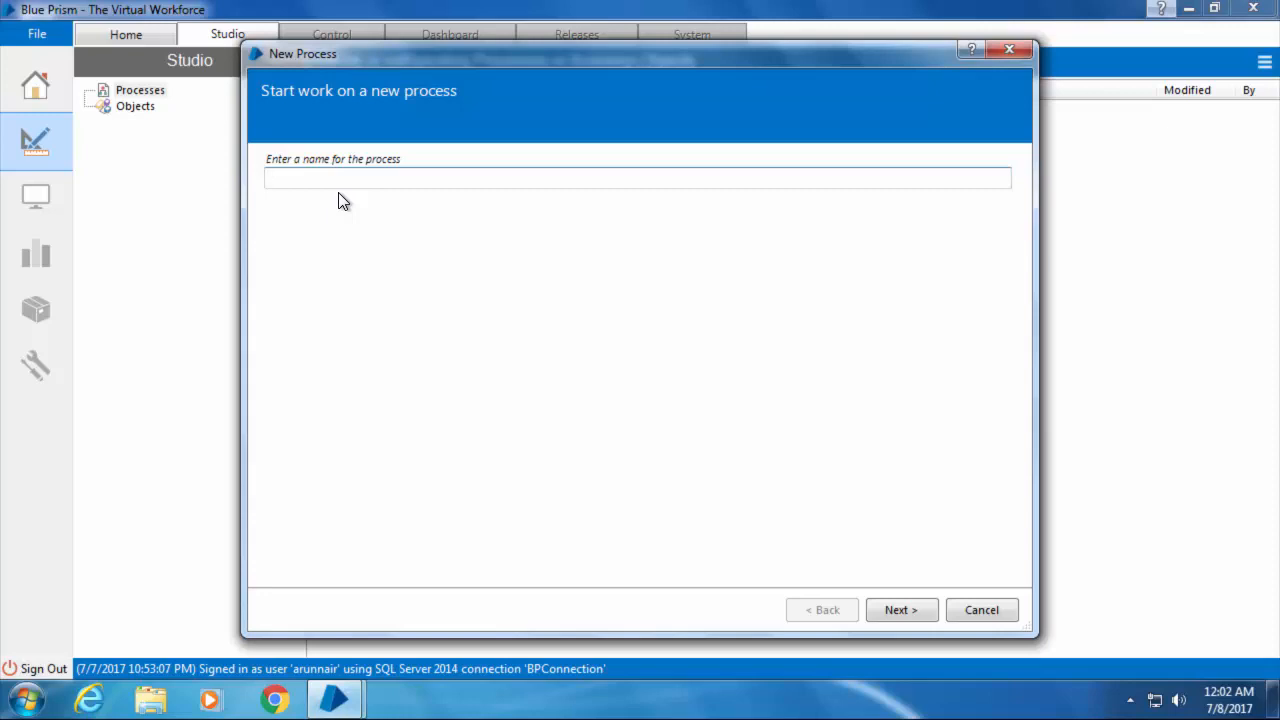
{"action": "type", "text": "My first"}
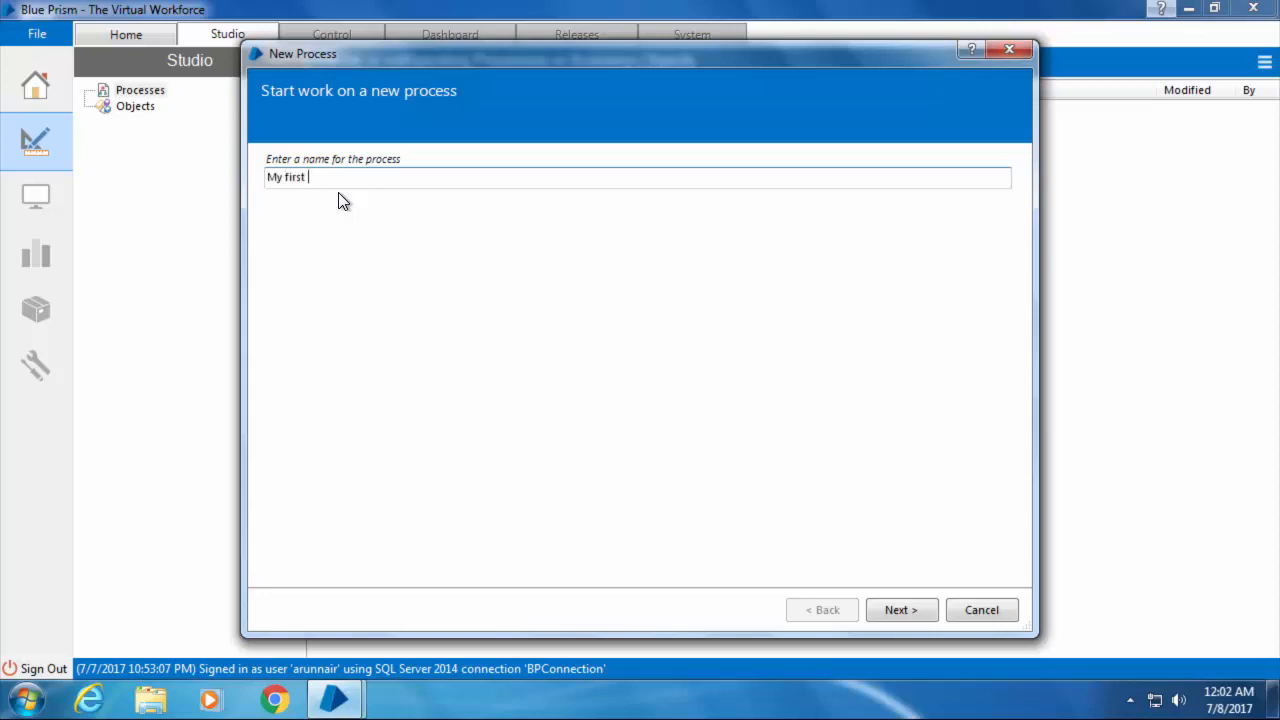
{"action": "left_click", "coordinate": [900, 610]}
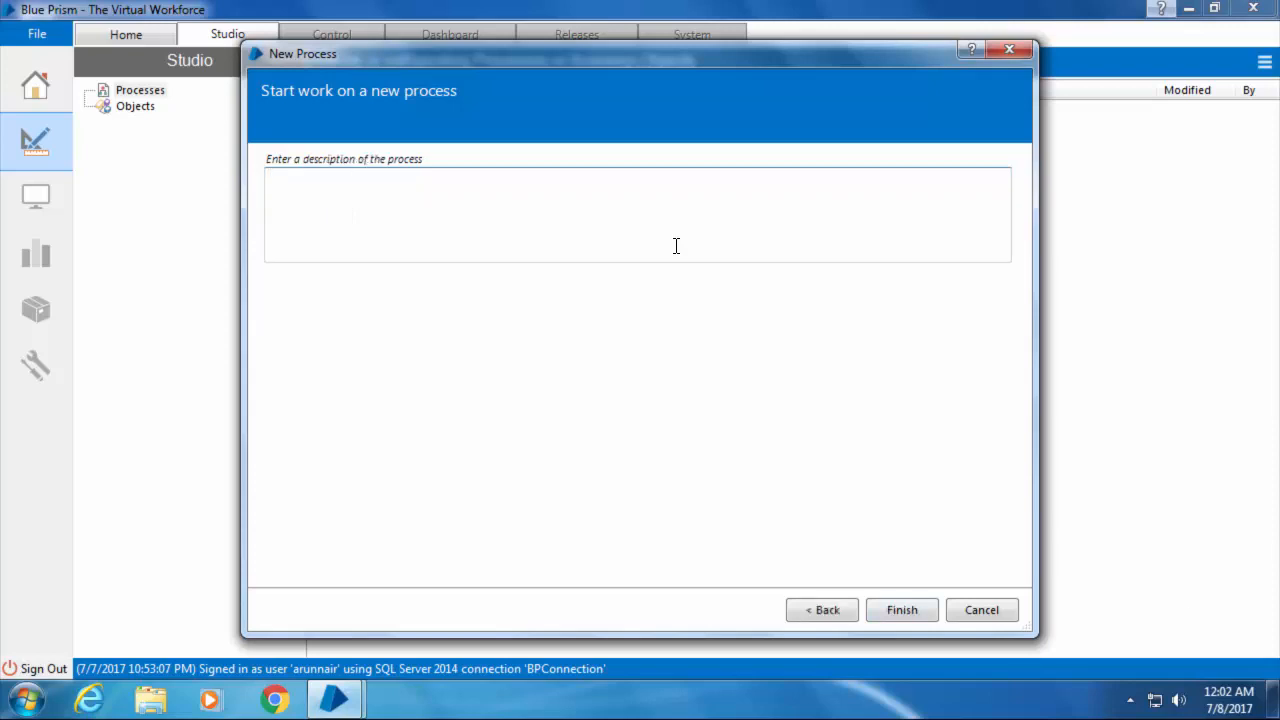
{"action": "type", "text": "Test description"}
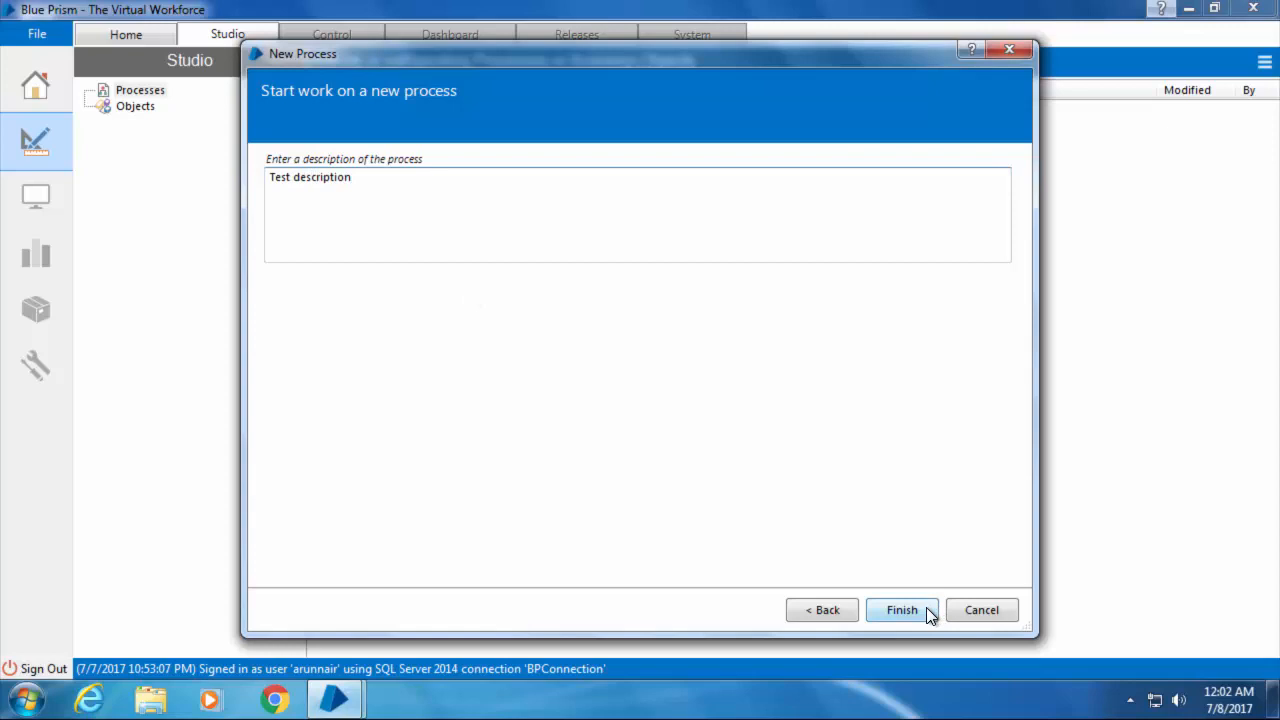
{"action": "left_click", "coordinate": [901, 610]}
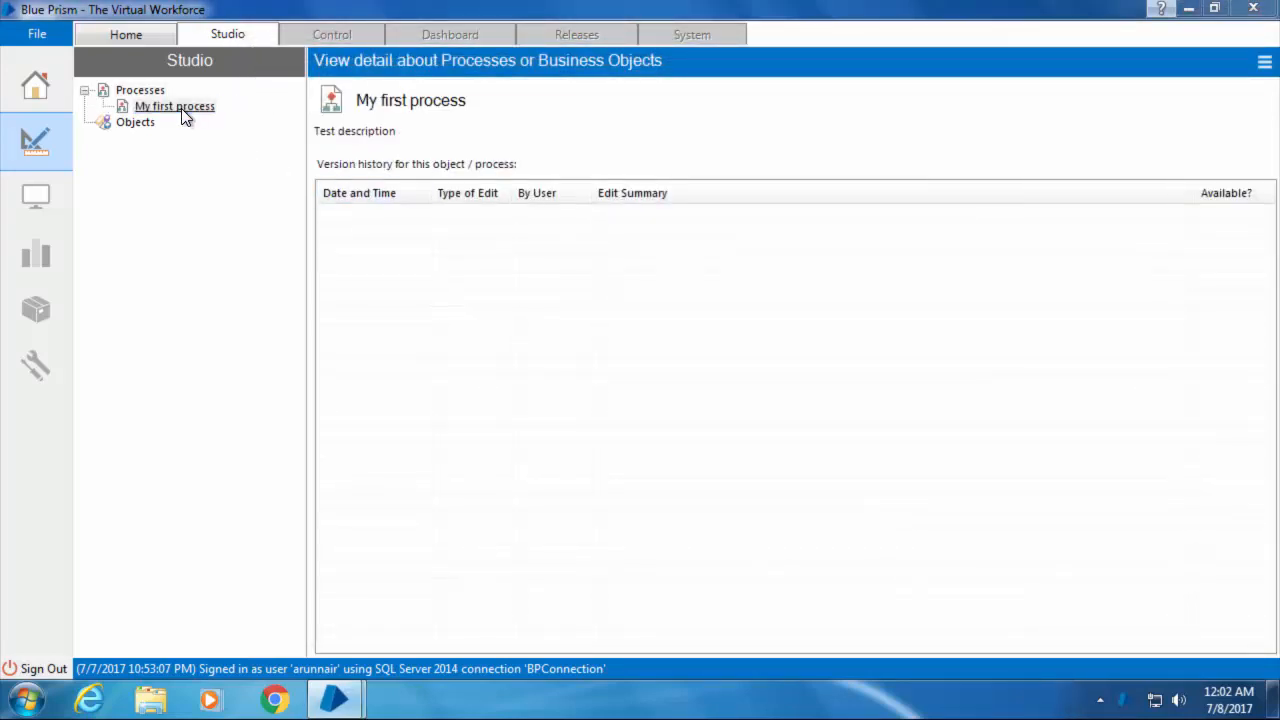
Open My first process in a maximized Process Studio, showing its Start and End stages.
{"action": "double_click", "coordinate": [173, 106]}
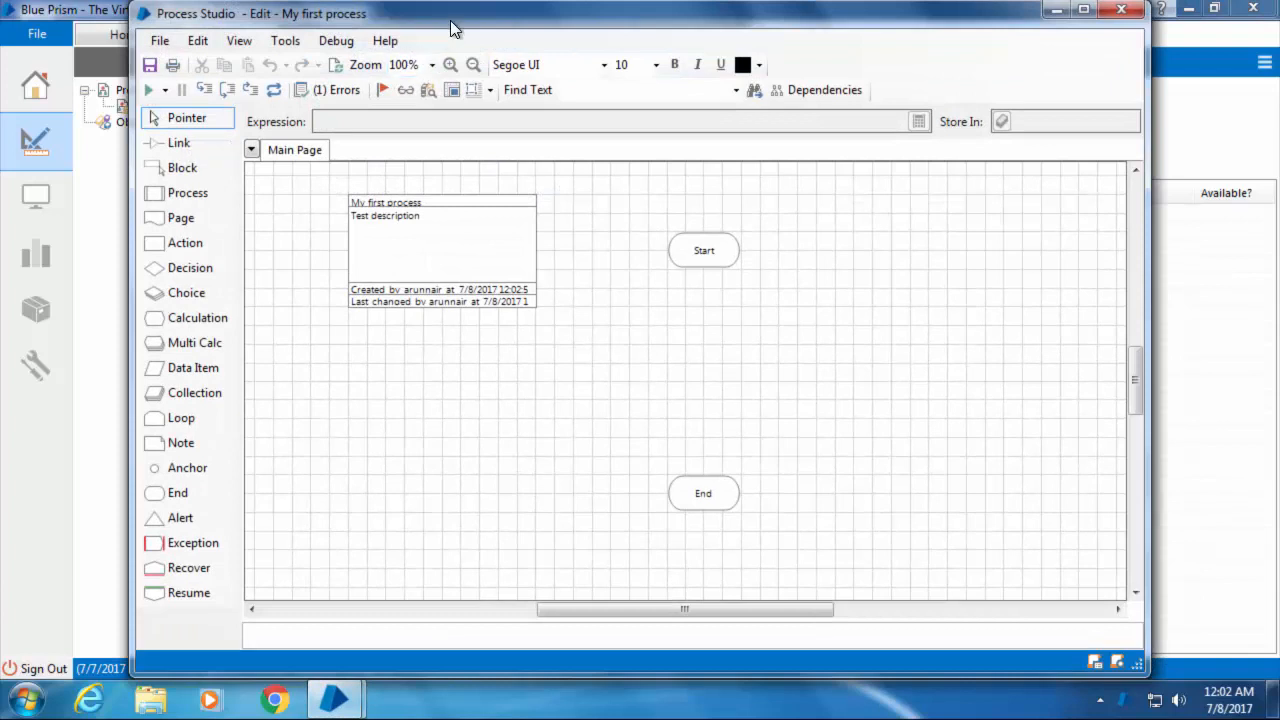
{"action": "left_click", "coordinate": [1083, 9]}
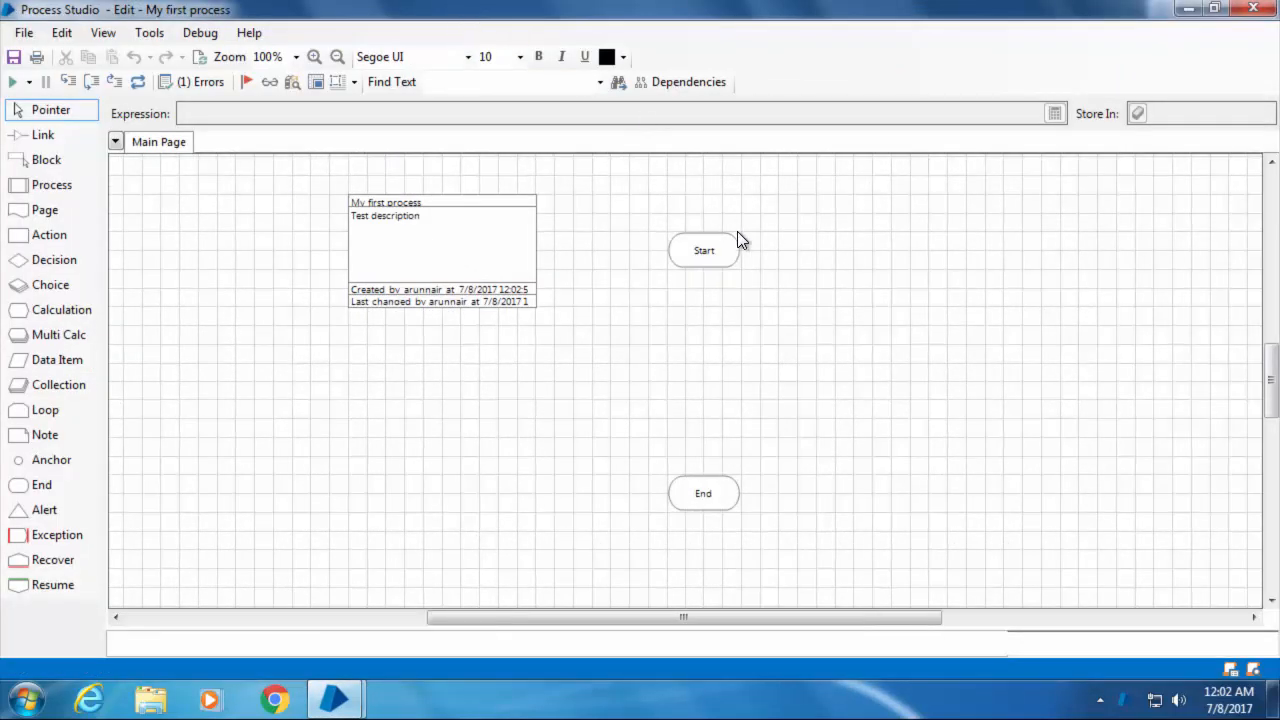
{"action": "mouse_move", "coordinate": [378, 242]}
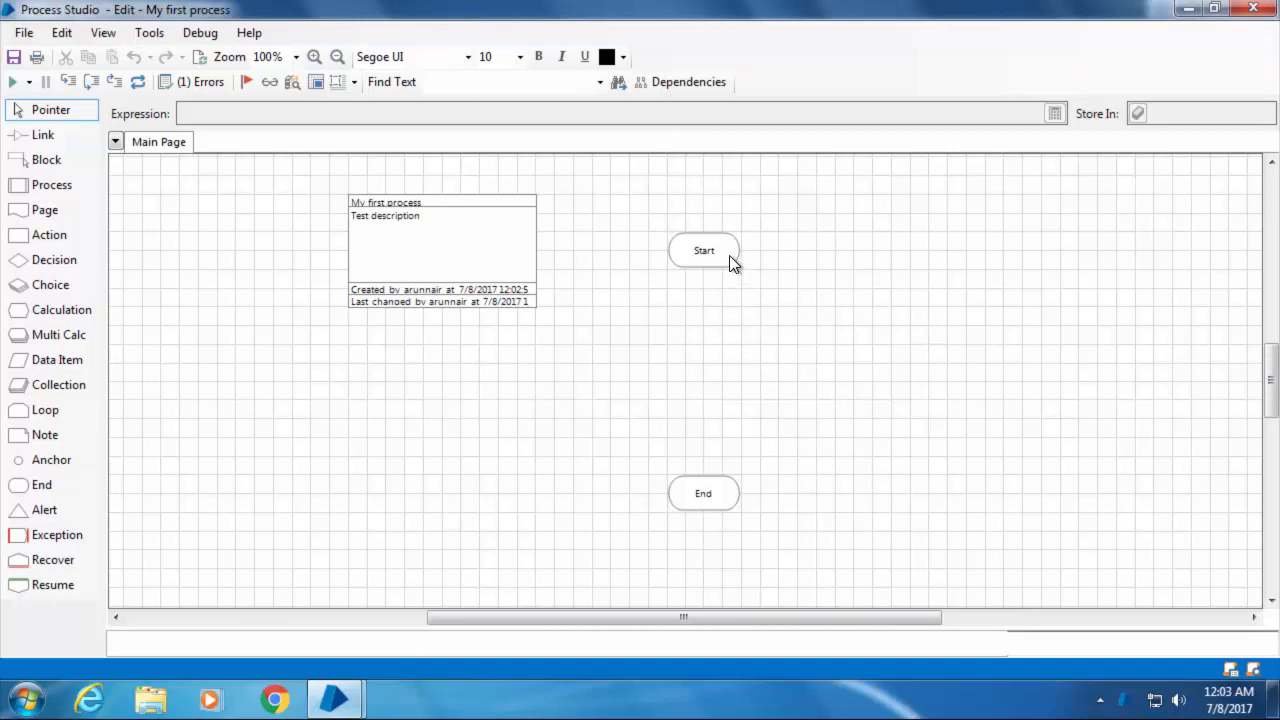
{"action": "left_click", "coordinate": [703, 492]}
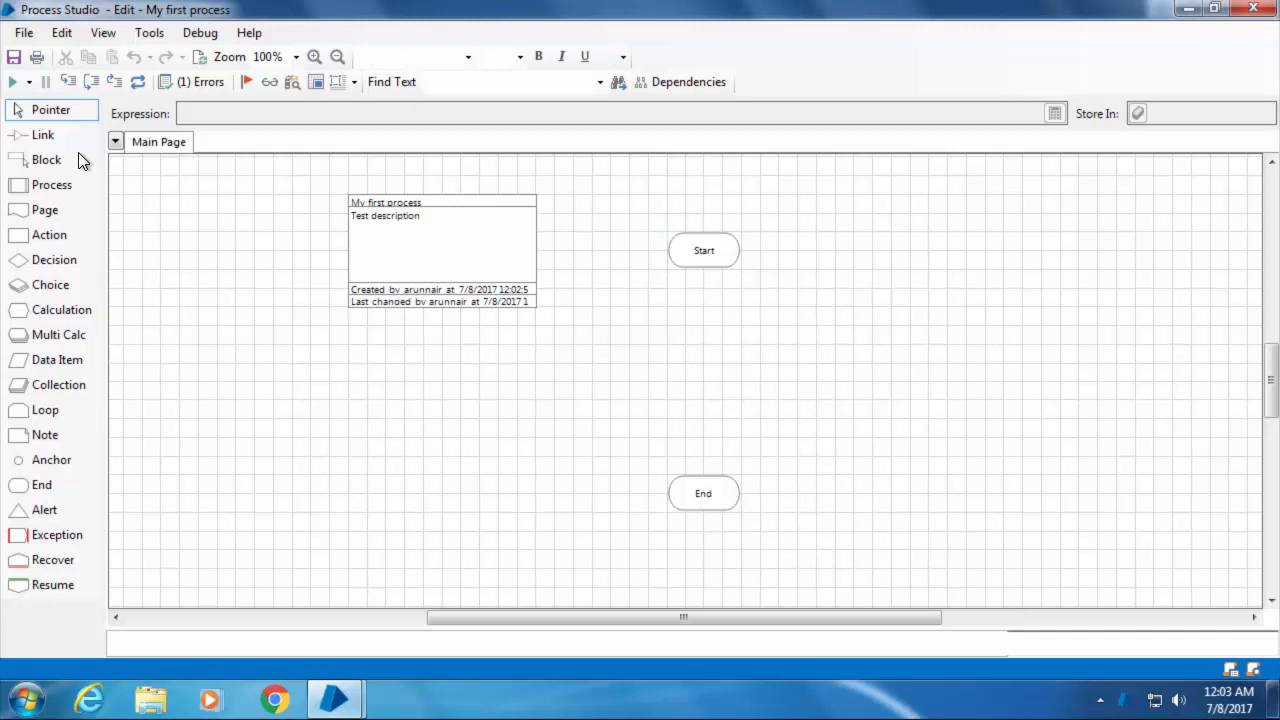
{"action": "left_click", "coordinate": [44, 510]}
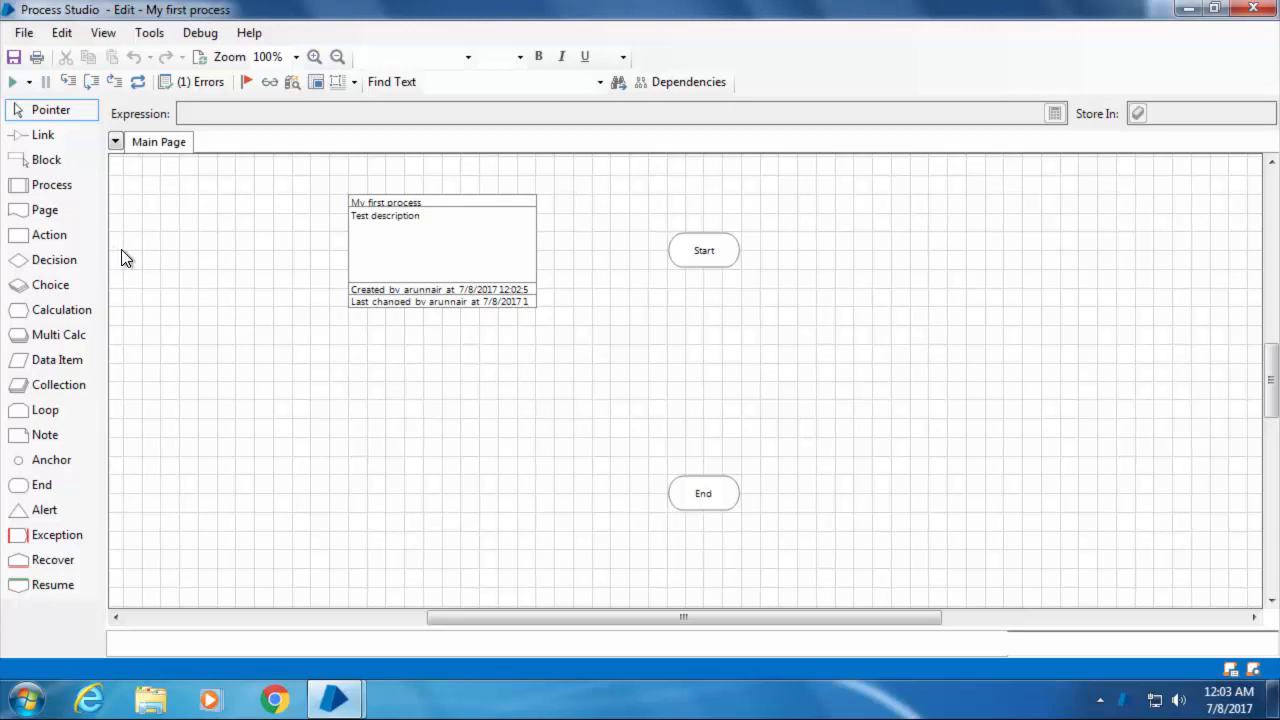
{"action": "mouse_move", "coordinate": [240, 236]}
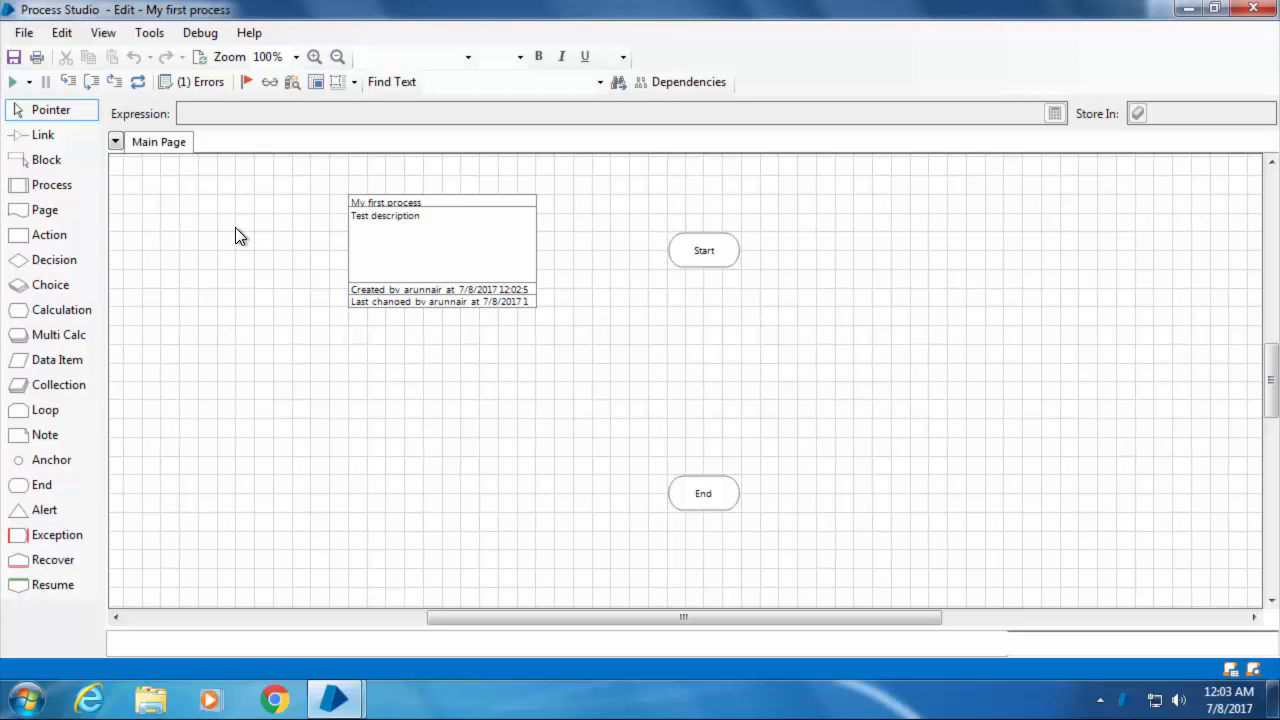
{"action": "mouse_move", "coordinate": [333, 254]}
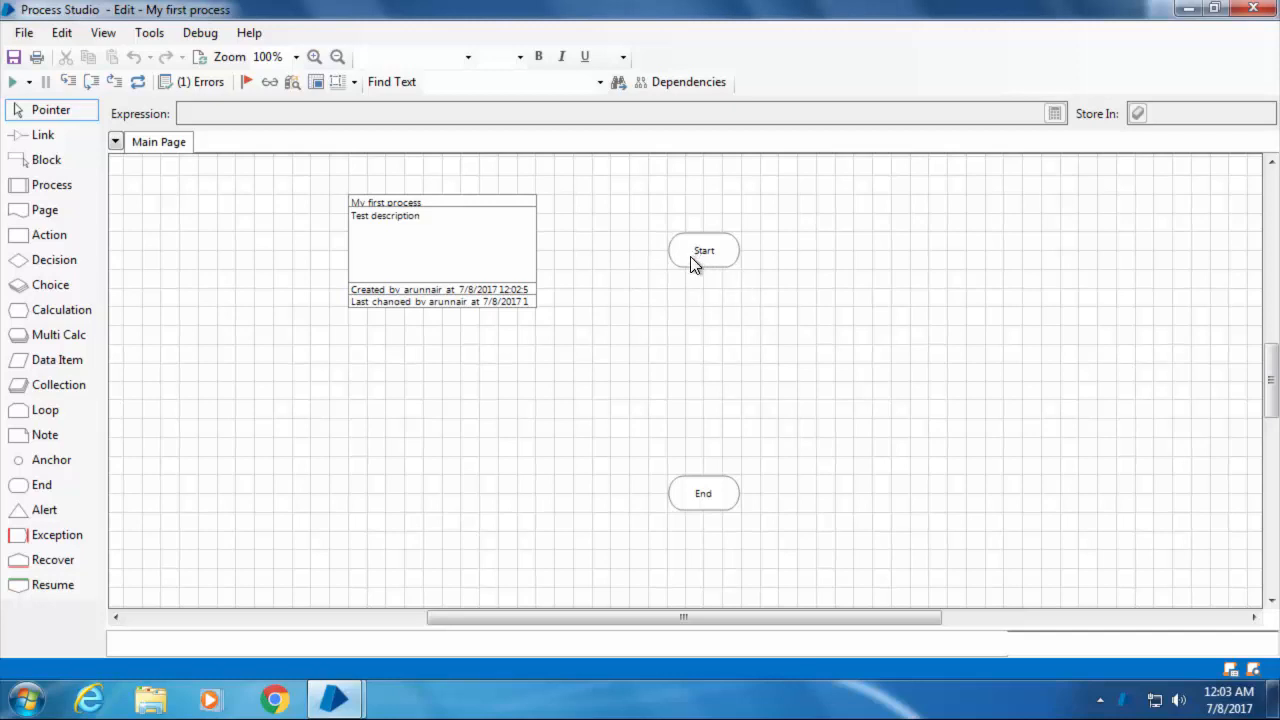
{"action": "mouse_move", "coordinate": [547, 405]}
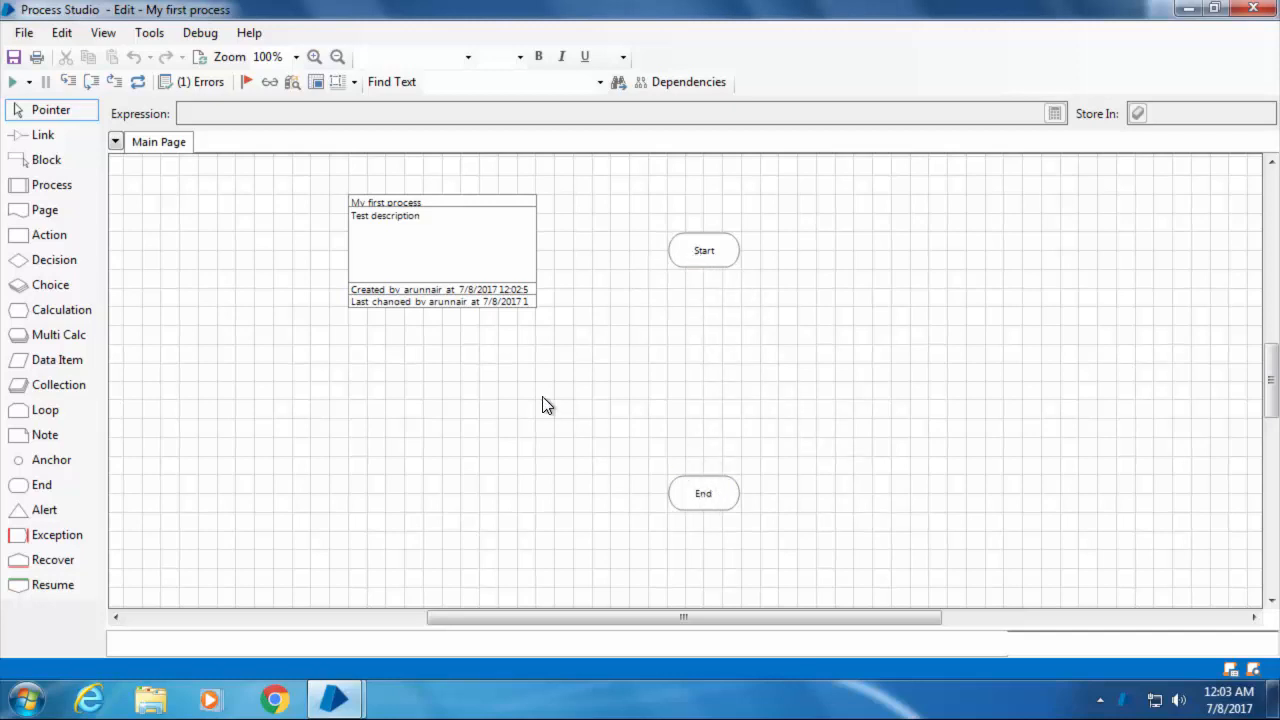
{"action": "left_click", "coordinate": [42, 135]}
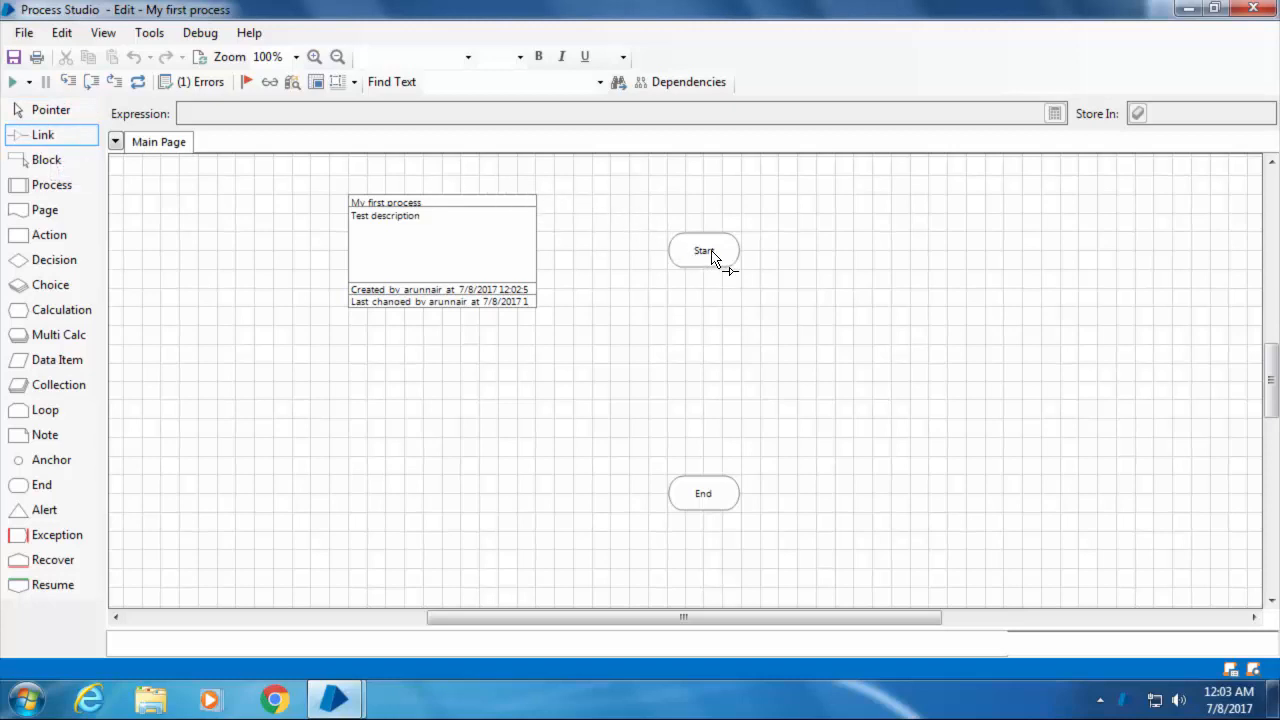
Link the Start stage to the End stage and run the process once.
{"action": "left_click_drag", "start_coordinate": [704, 270], "coordinate": [708, 385]}
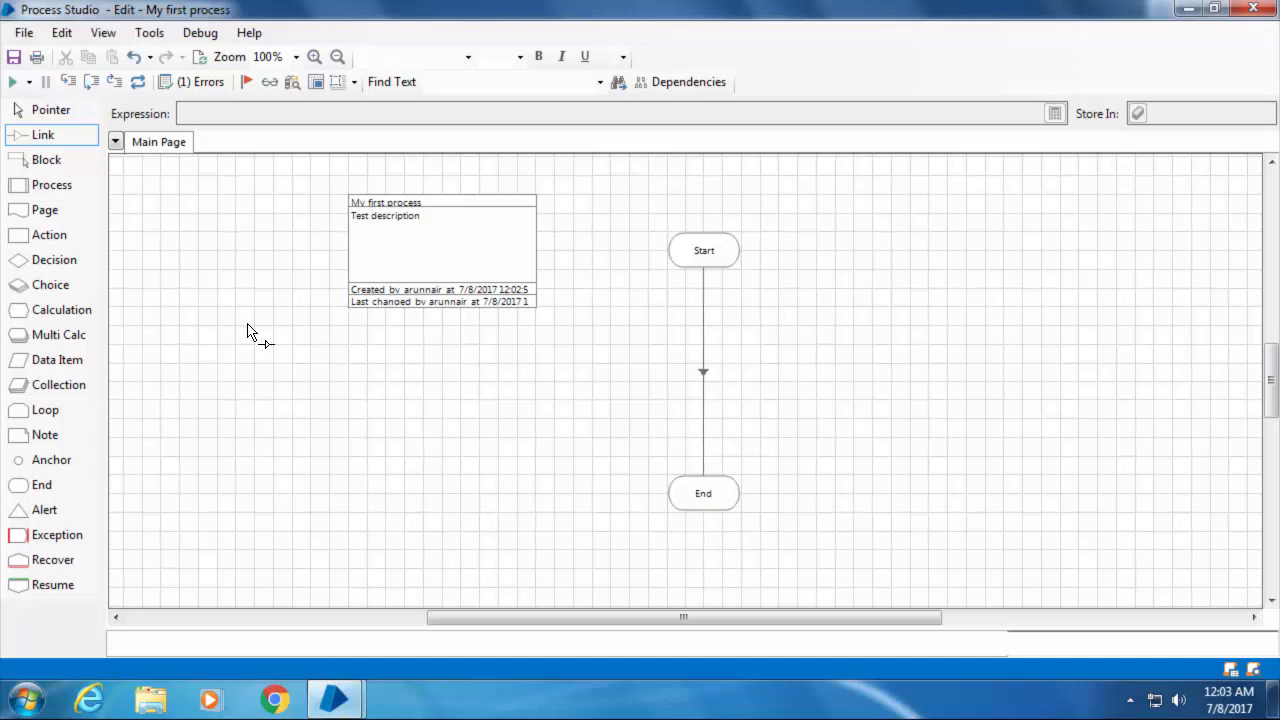
{"action": "mouse_move", "coordinate": [625, 413]}
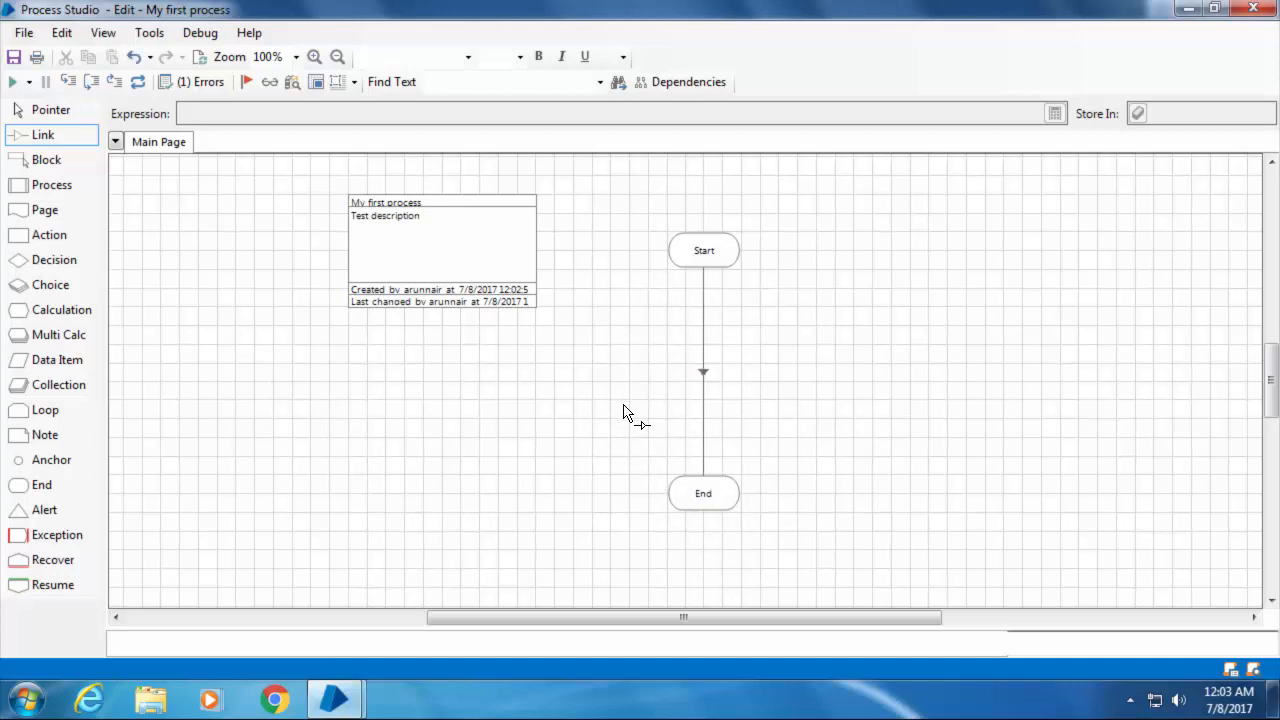
{"action": "mouse_move", "coordinate": [10, 90]}
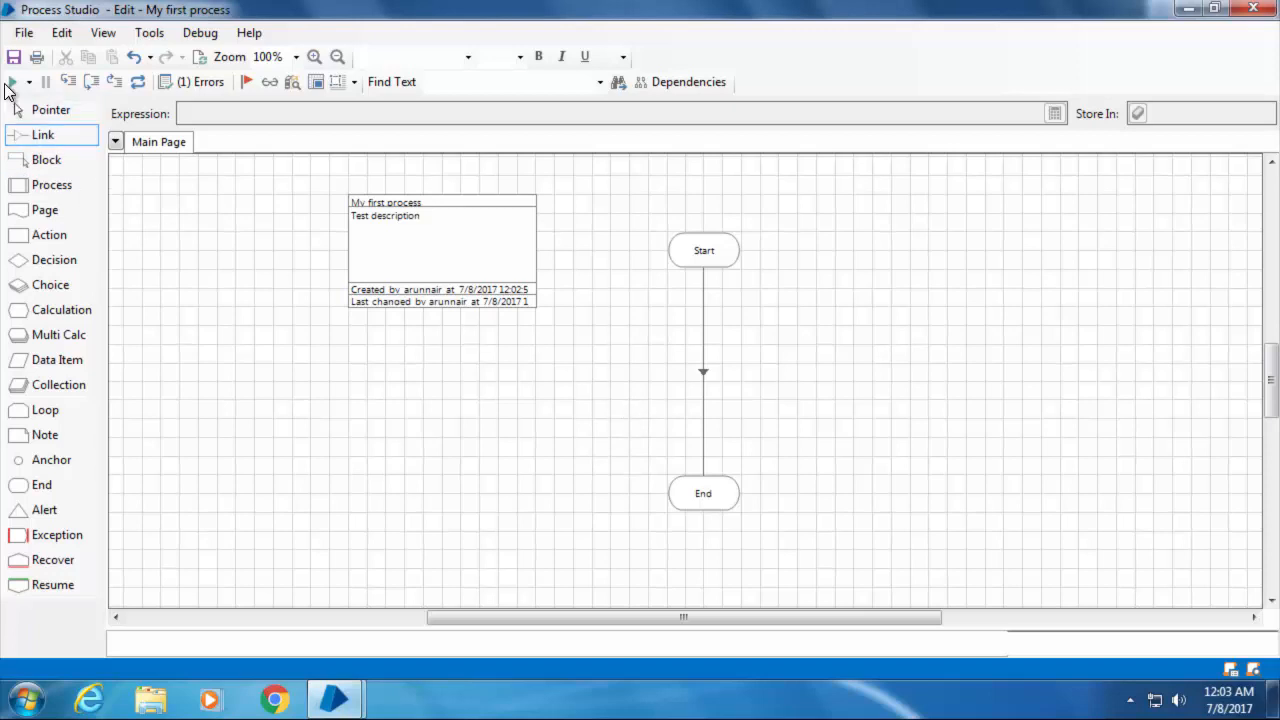
{"action": "left_click", "coordinate": [12, 82]}
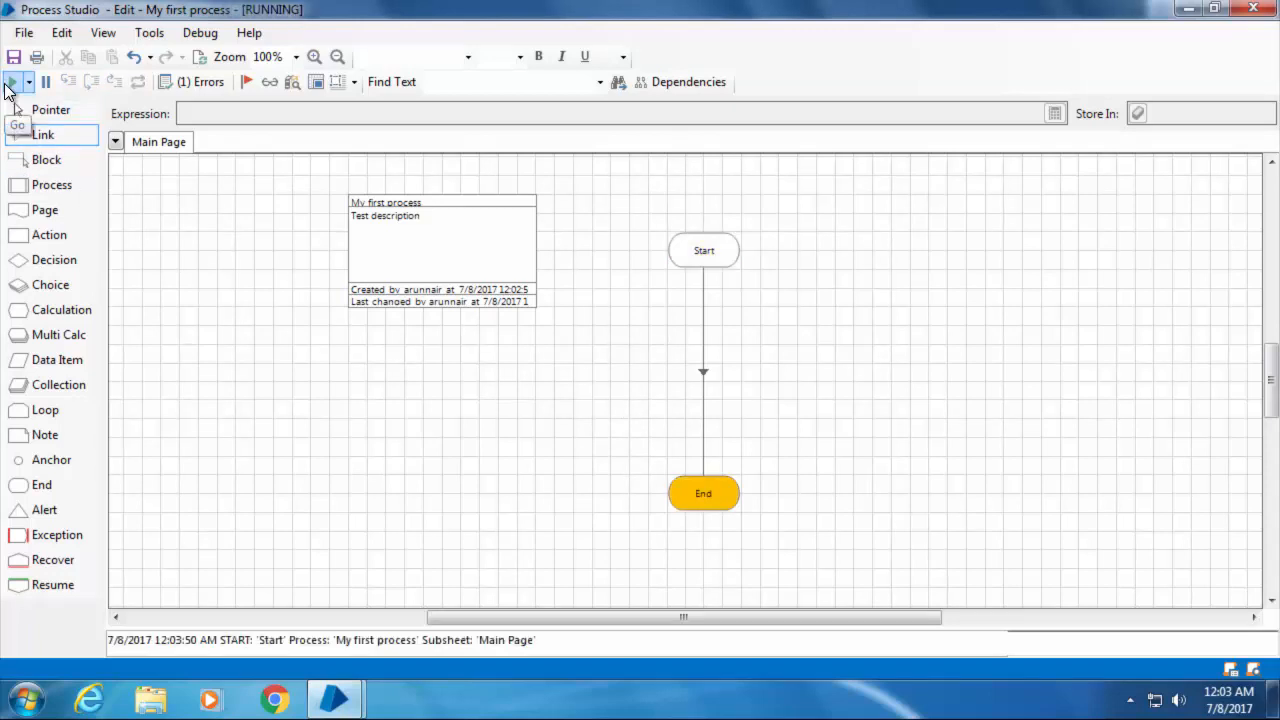